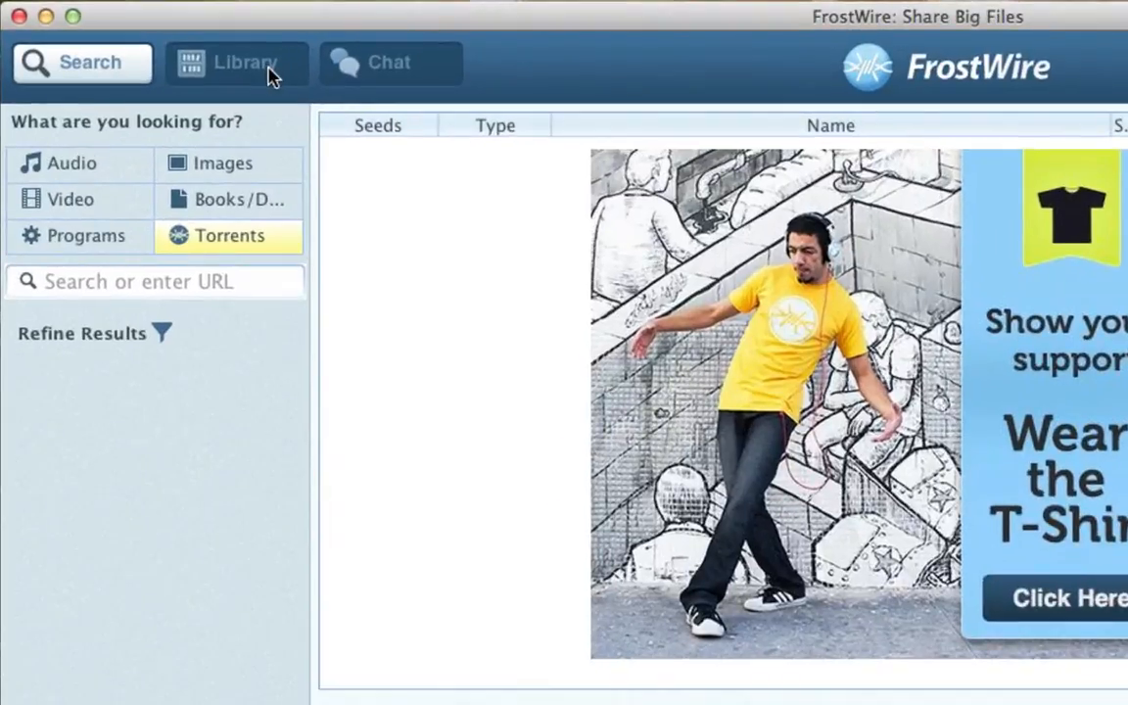
Switch to the Library tab and show the Library Included Folders settings
left_click(243, 63)
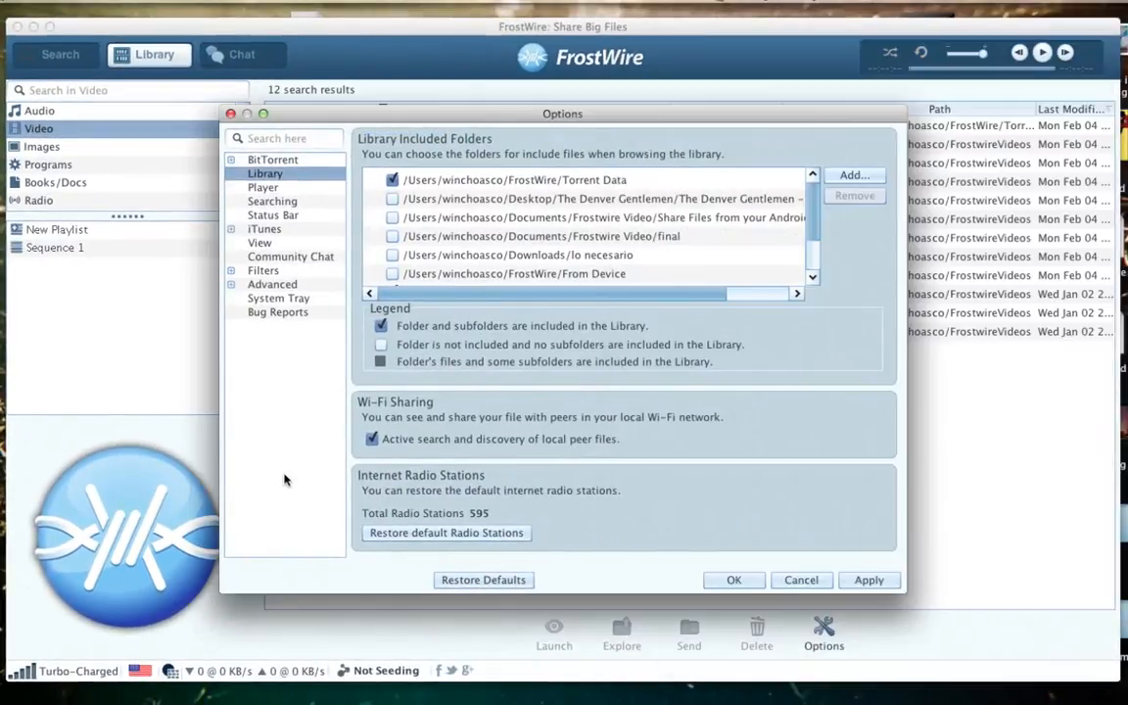
Close the Options window and select the last four MP4 videos, starting at 'How To Send a File or Folder'
left_click(734, 579)
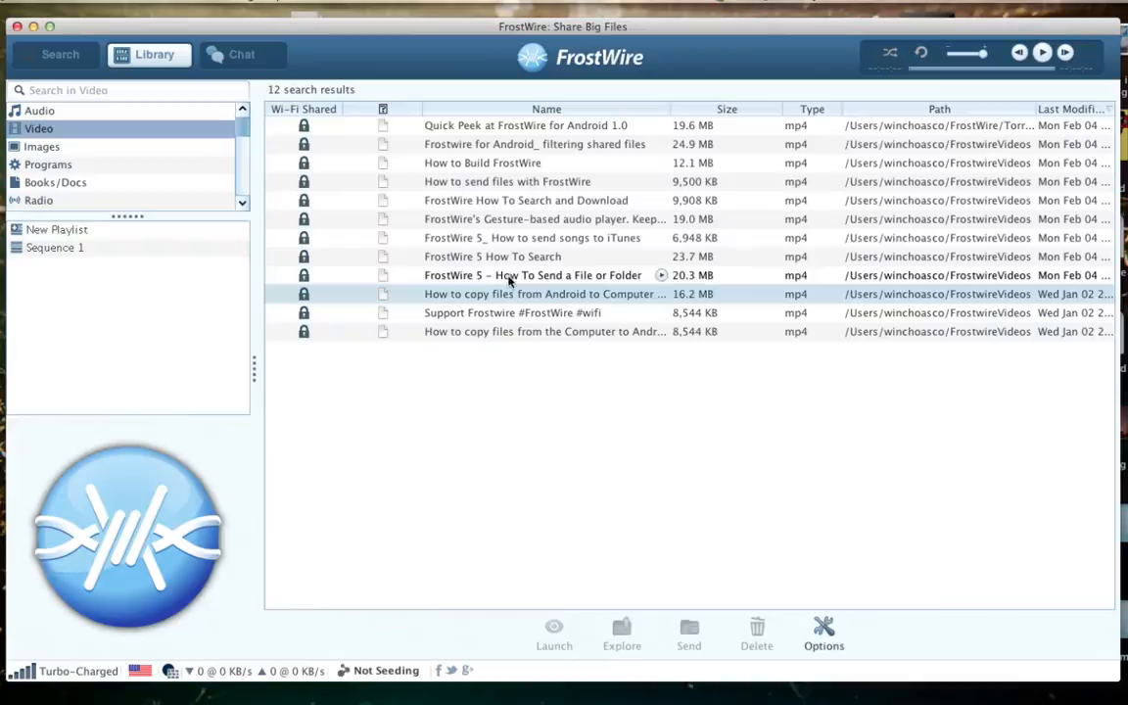
left_click(494, 255)
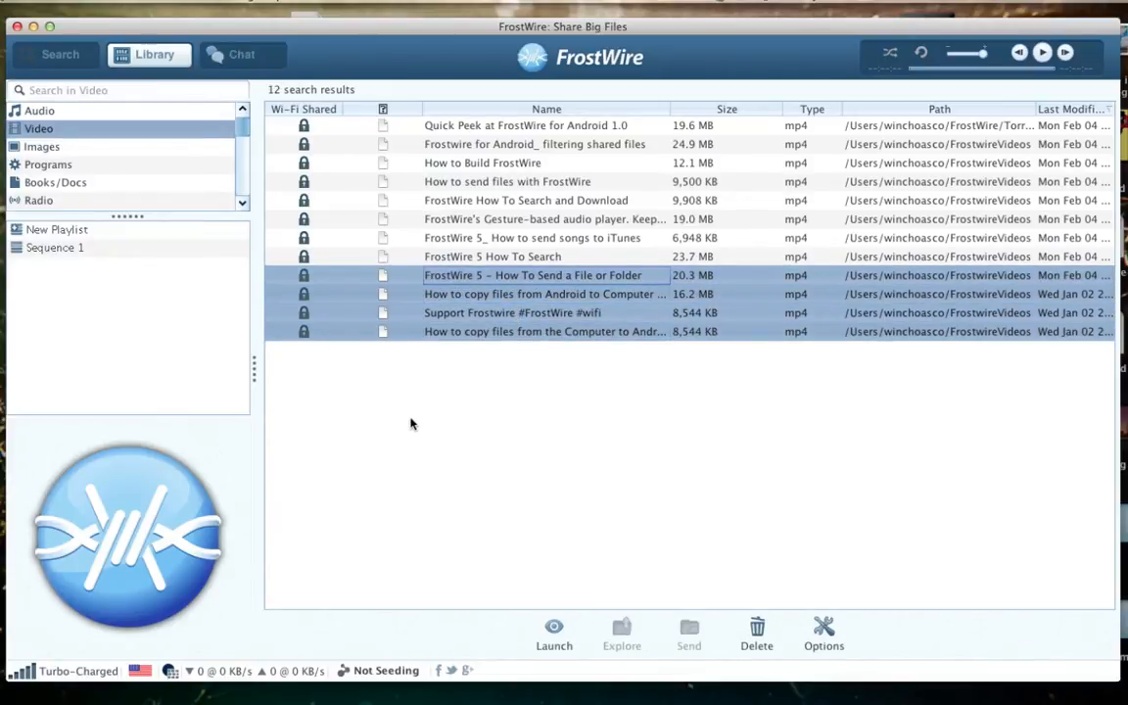
Extract audio from the four selected videos into M4A files via the right-click menu
right_click(534, 275)
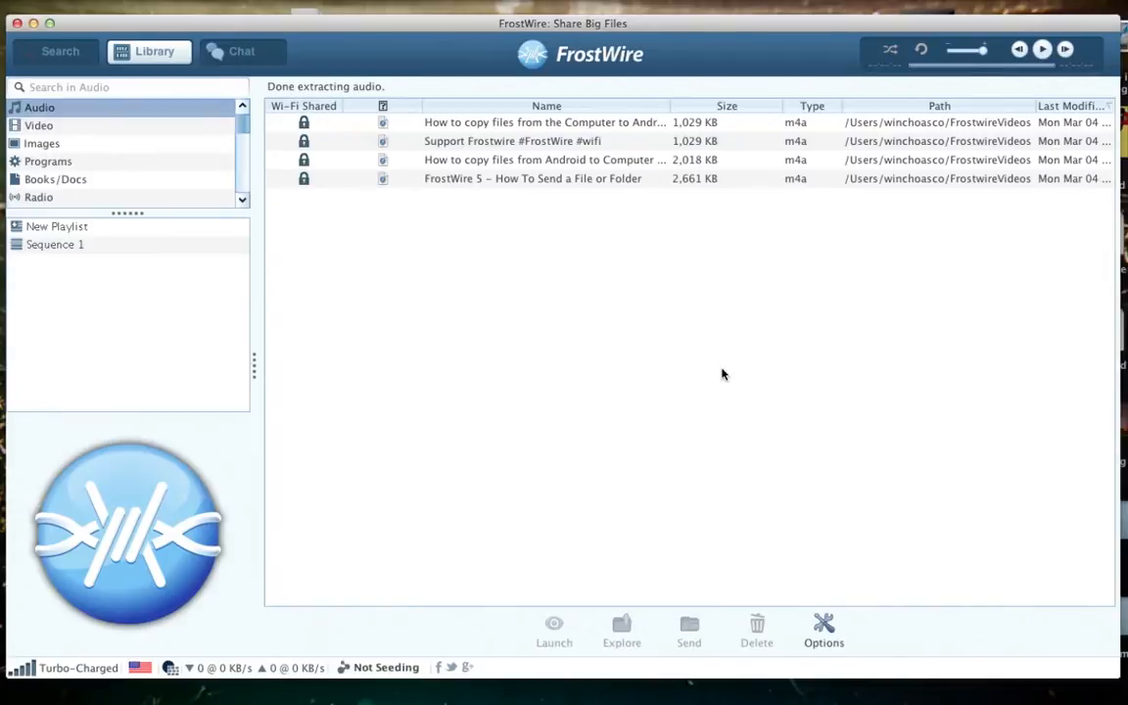
mouse_move(94, 130)
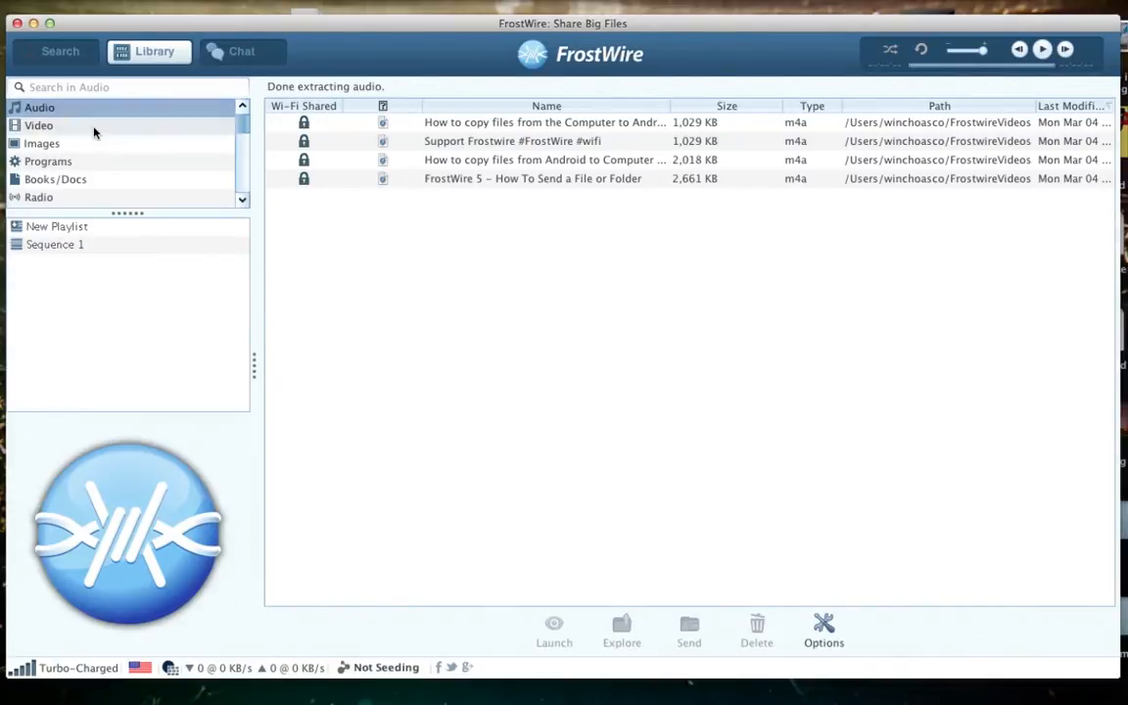
left_click(40, 126)
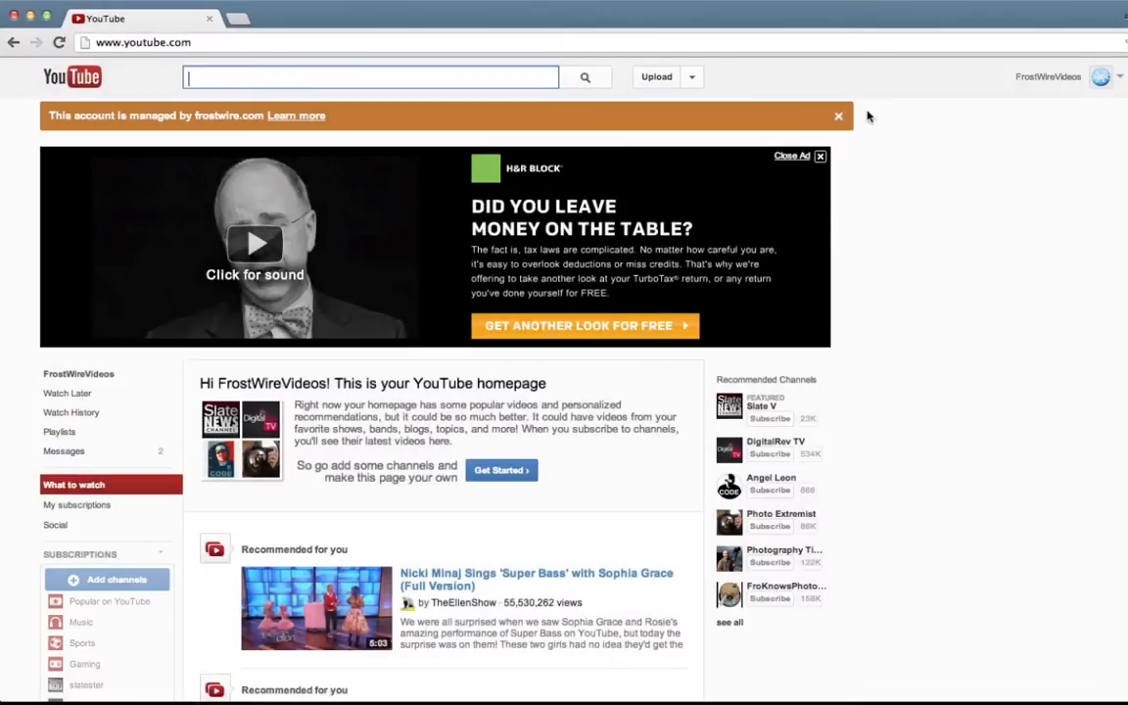
mouse_move(656, 80)
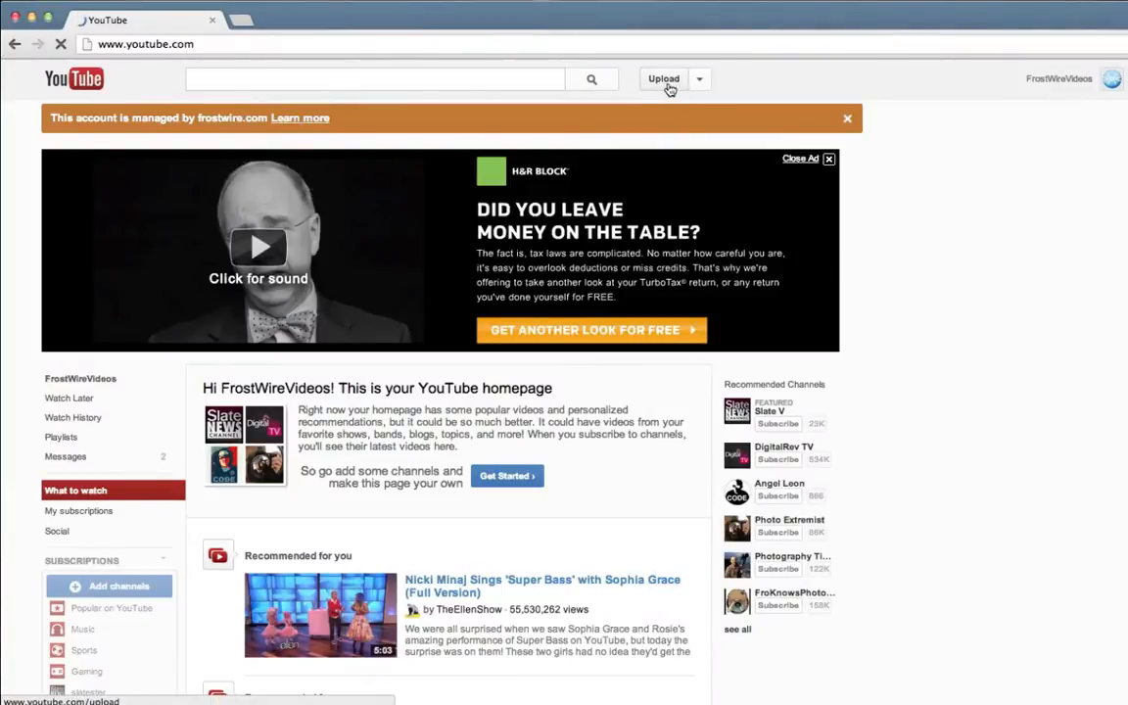
Open YouTube's Upload page from the button beside the search box
left_click(664, 78)
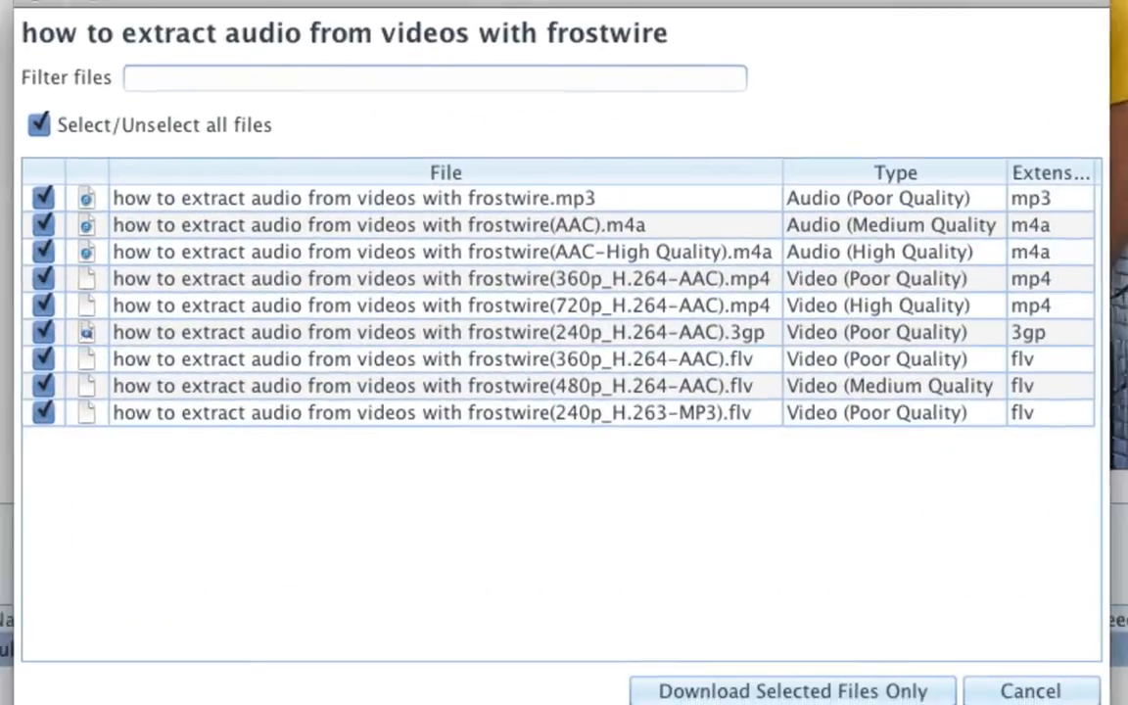
Download only the 10.3 MB AAC-High Quality M4A audio of the extraction video
left_click(40, 125)
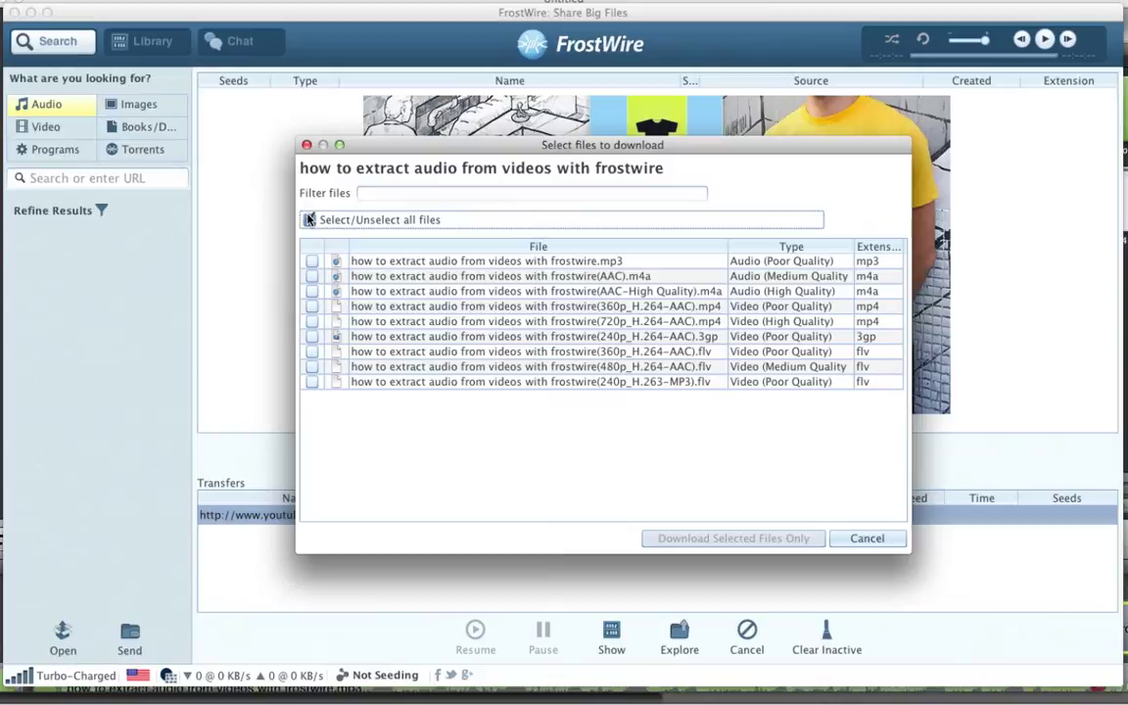
left_click(310, 219)
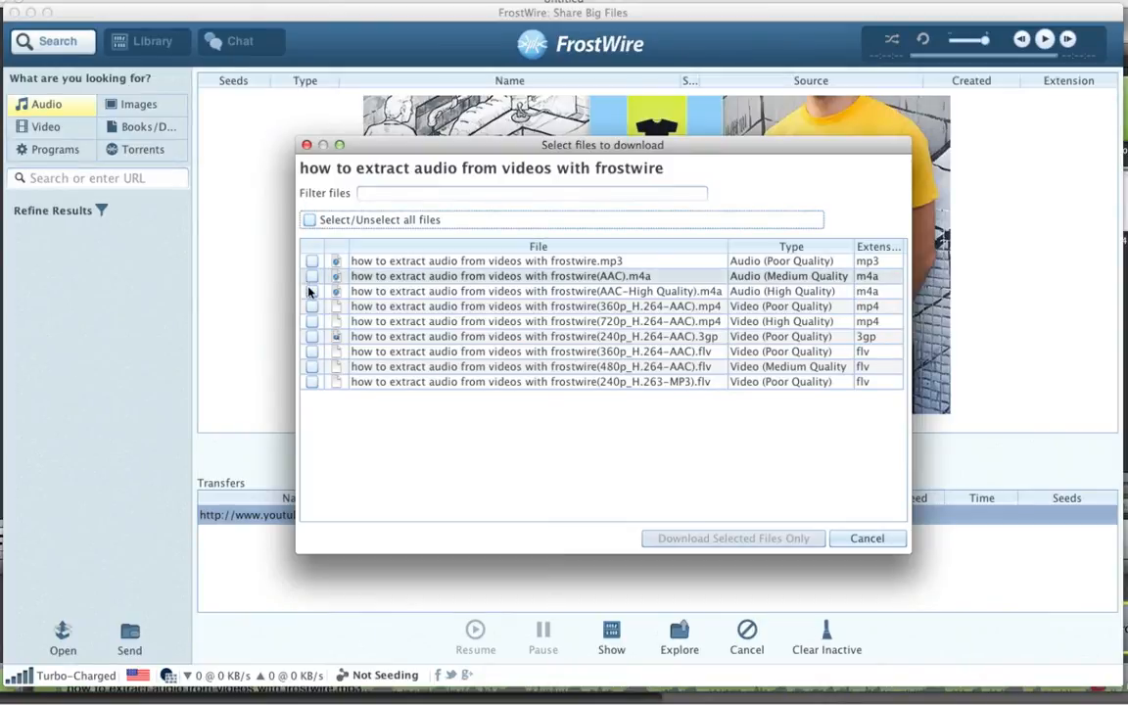
left_click(311, 291)
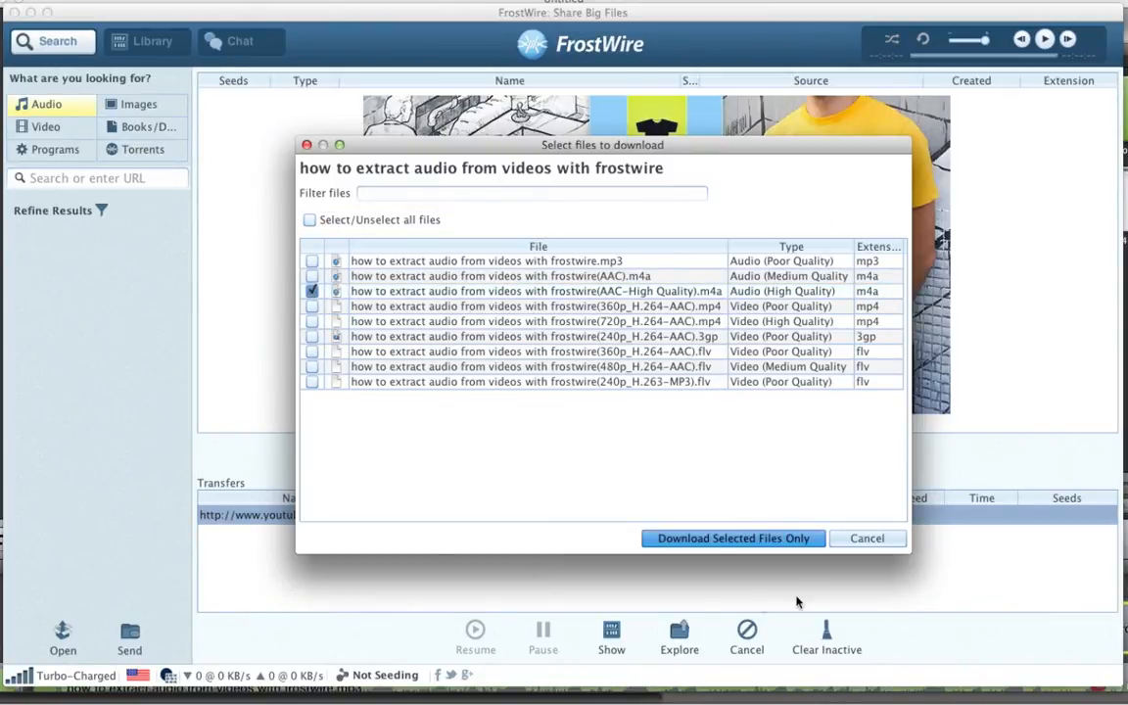
left_click(733, 537)
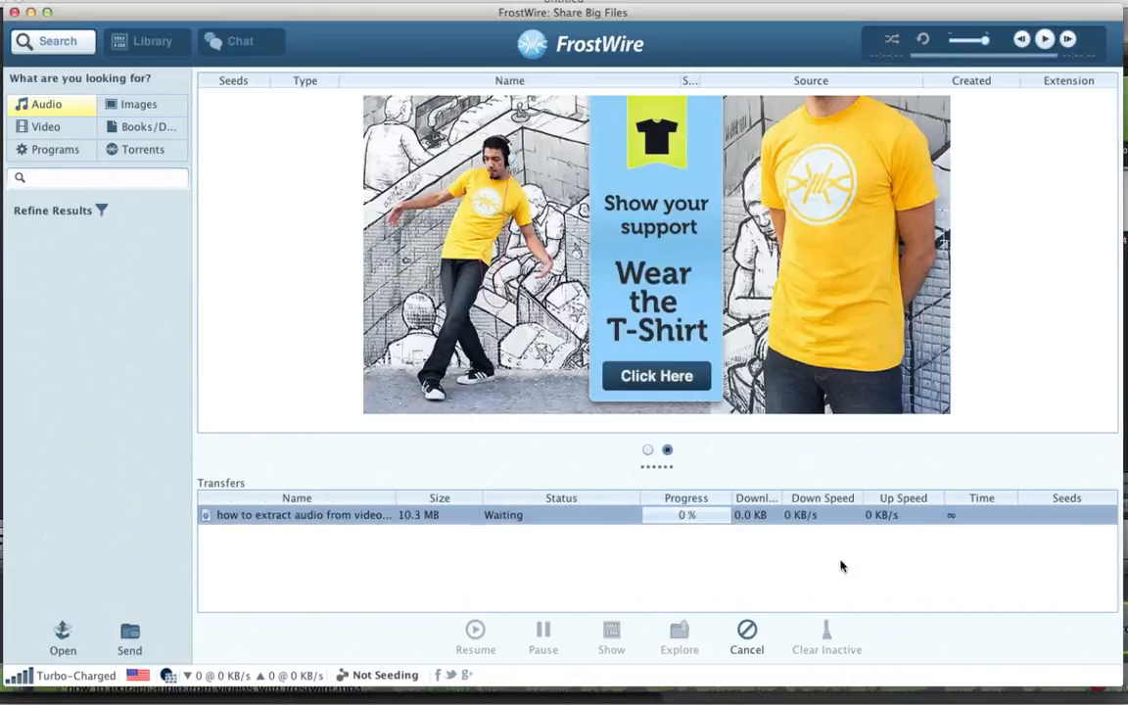